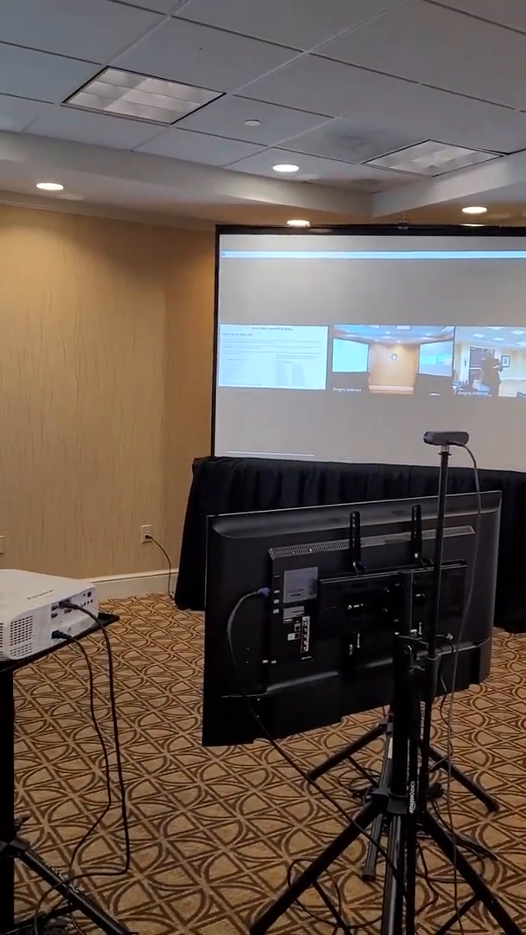
{"action": "mouse_move", "coordinate": [263, 467]}
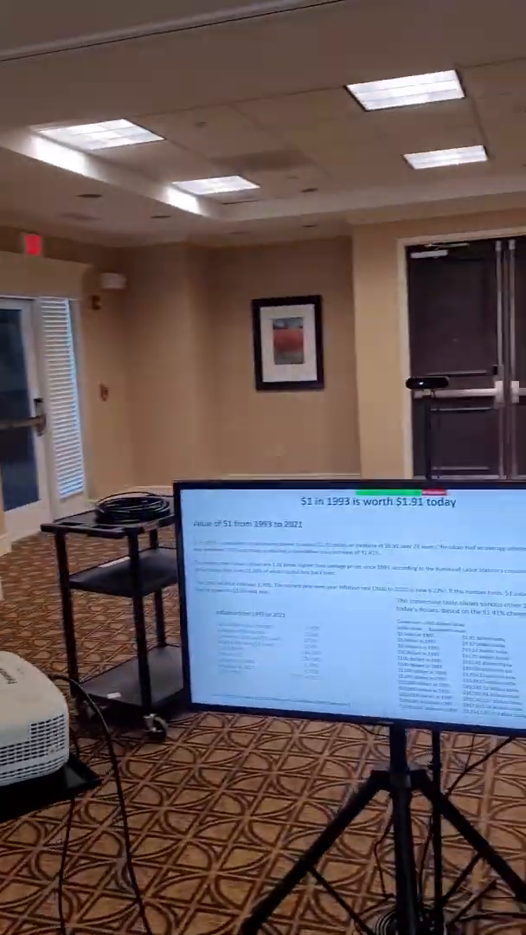